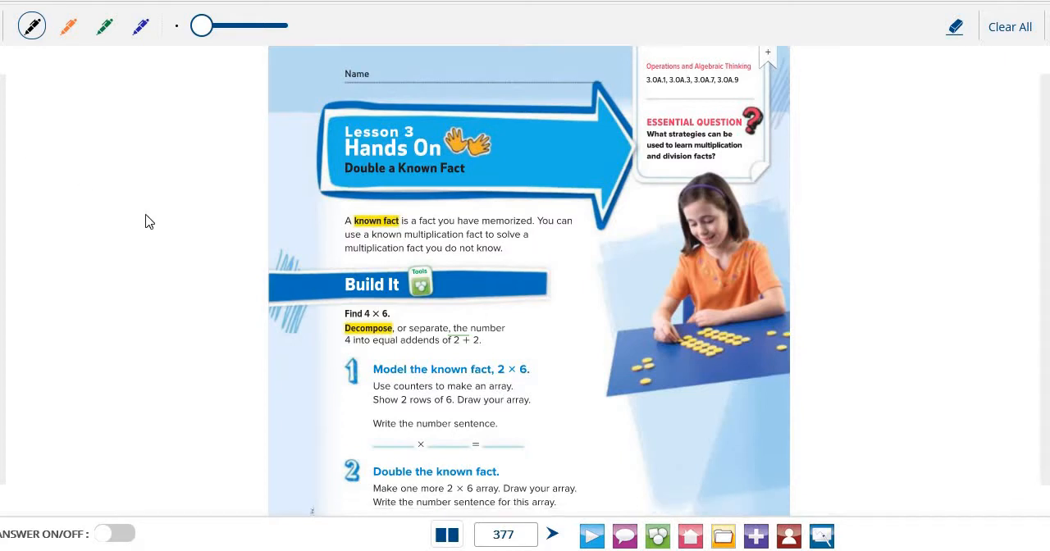
In orange ink, split the 4 in 'Find 4 × 6' into 2 and 2, writing 2×6 above.
{"action": "scroll", "scroll_direction": "down", "scroll_amount": 3}
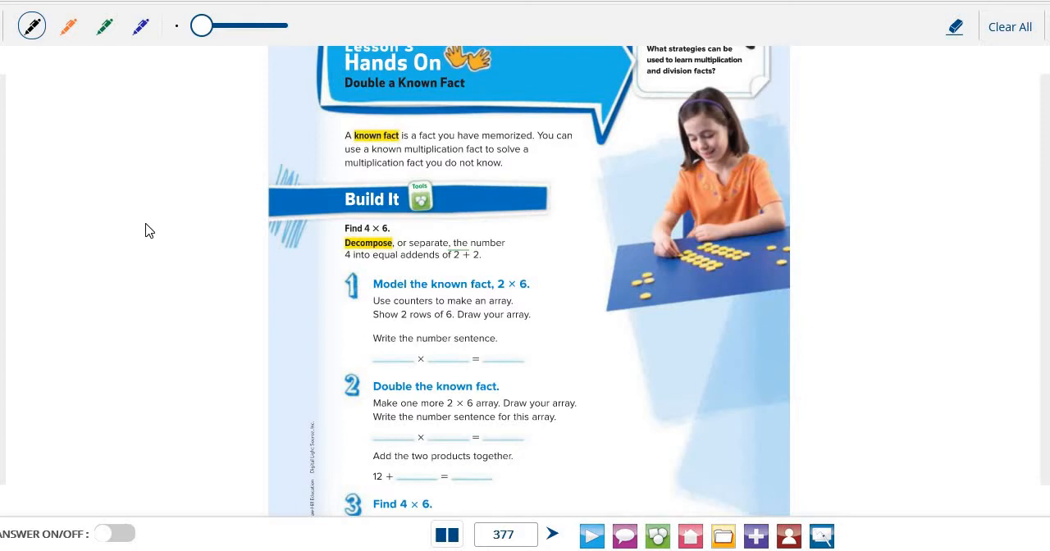
{"action": "left_click", "coordinate": [68, 26]}
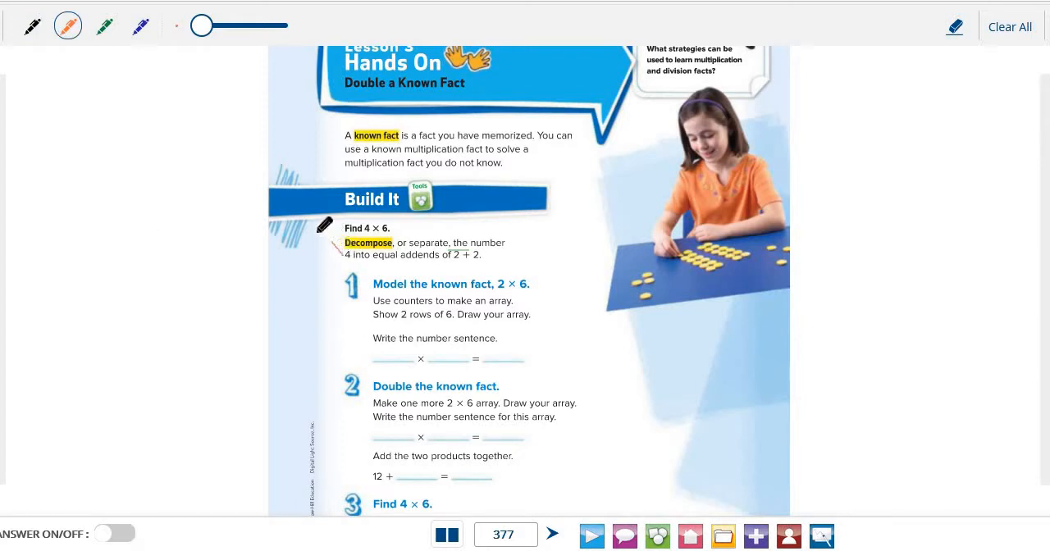
{"action": "left_click_drag", "start_coordinate": [336, 237], "coordinate": [336, 262]}
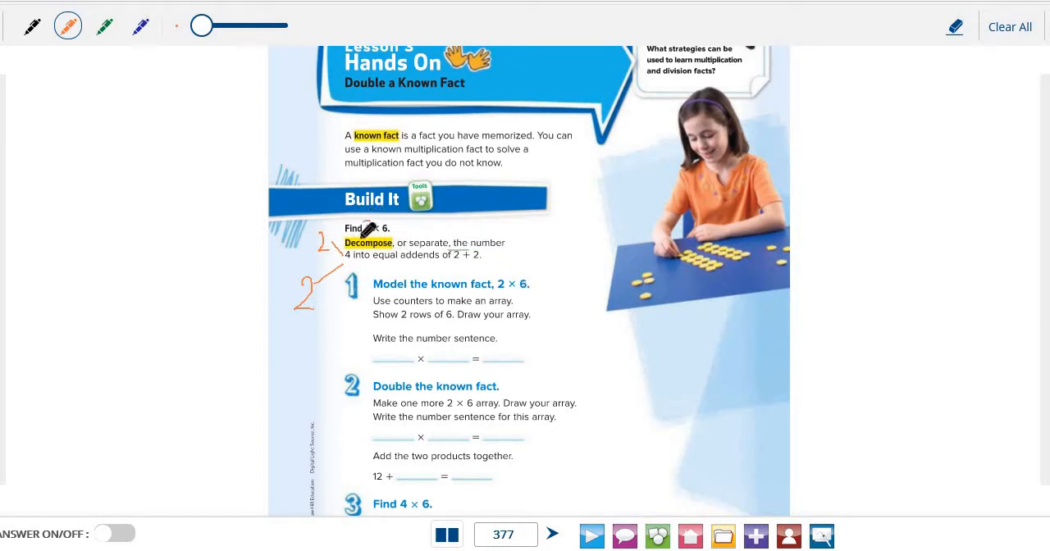
{"action": "mouse_move", "coordinate": [435, 211]}
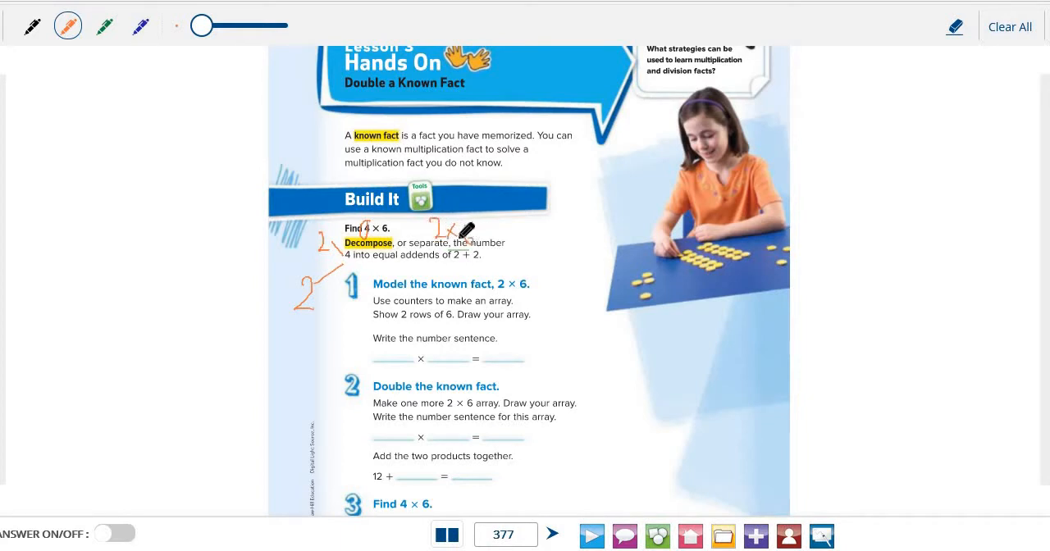
{"action": "mouse_move", "coordinate": [479, 335]}
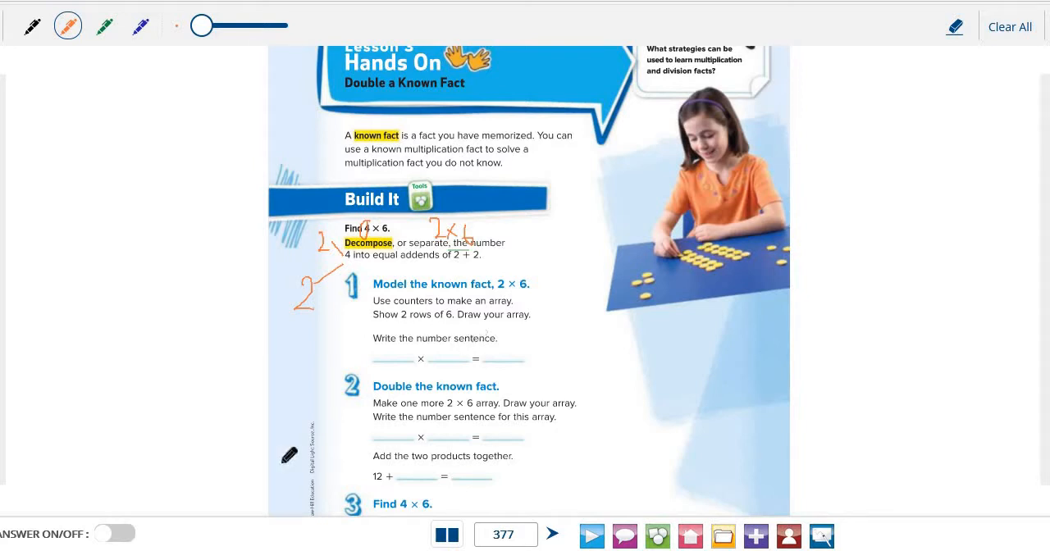
{"action": "mouse_move", "coordinate": [455, 319]}
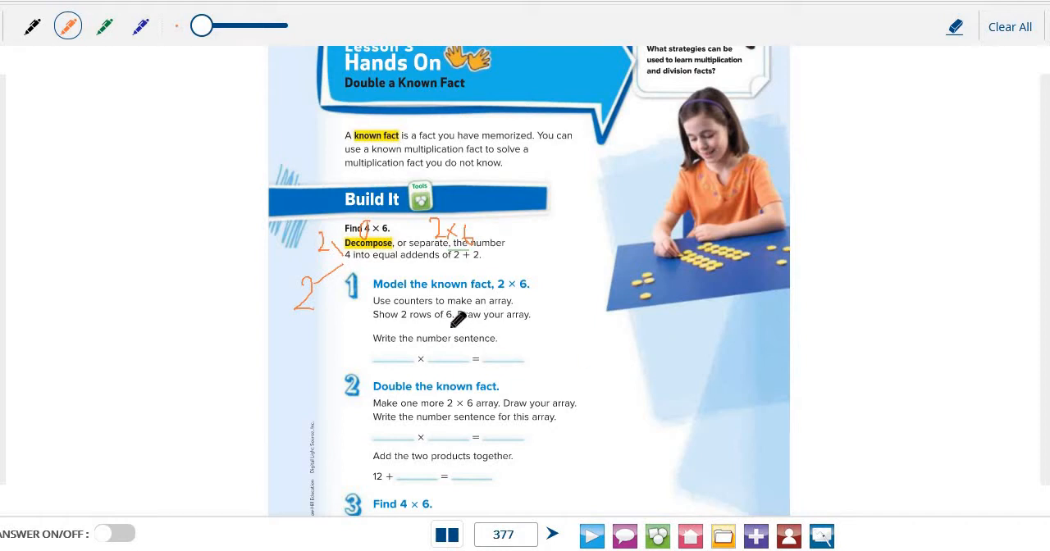
{"action": "mouse_move", "coordinate": [642, 313]}
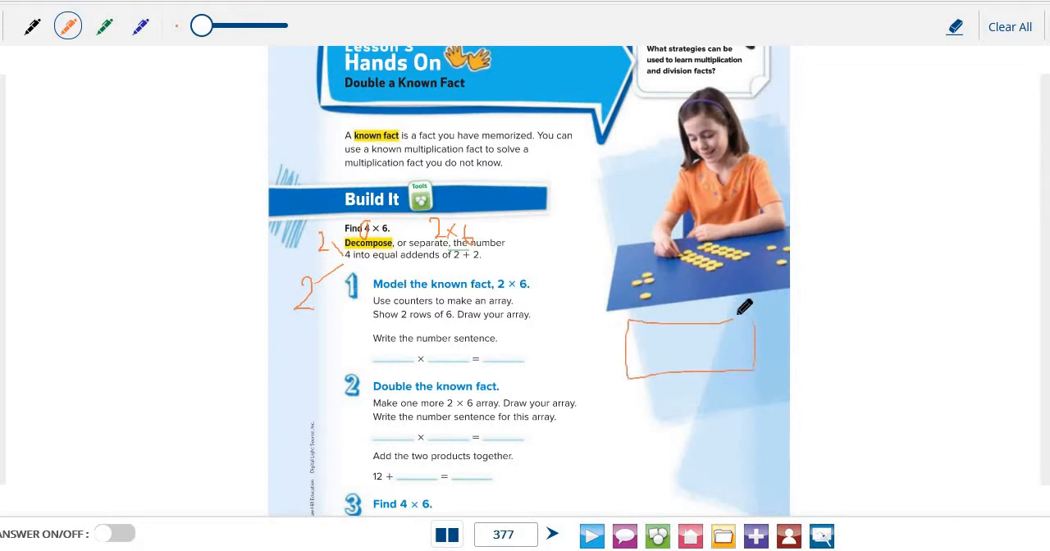
{"action": "mouse_move", "coordinate": [649, 347]}
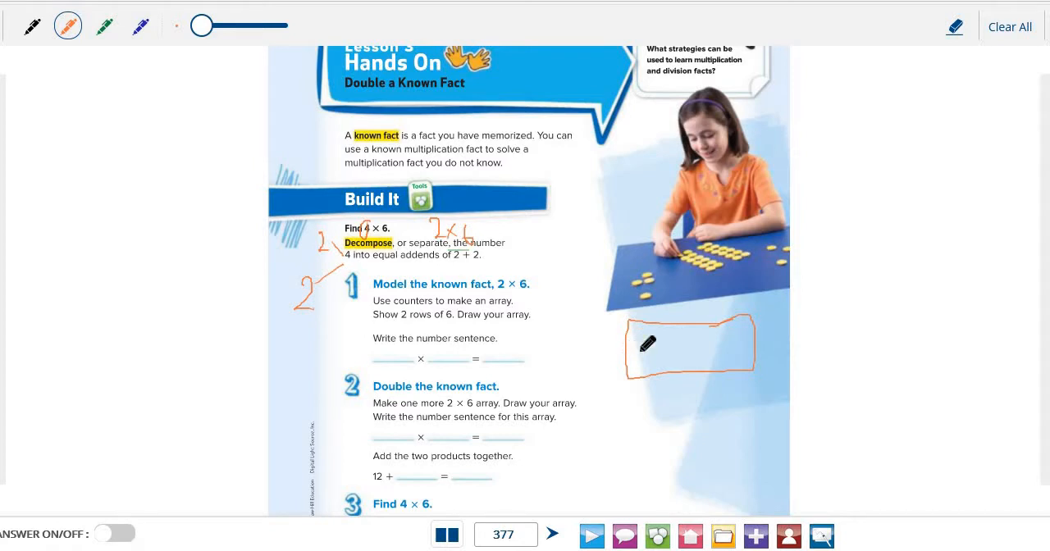
Draw an orange 2-by-6 array beside step 1 and circle the 2 × 6 = 12 sentence.
{"action": "left_click_drag", "start_coordinate": [644, 344], "coordinate": [738, 348]}
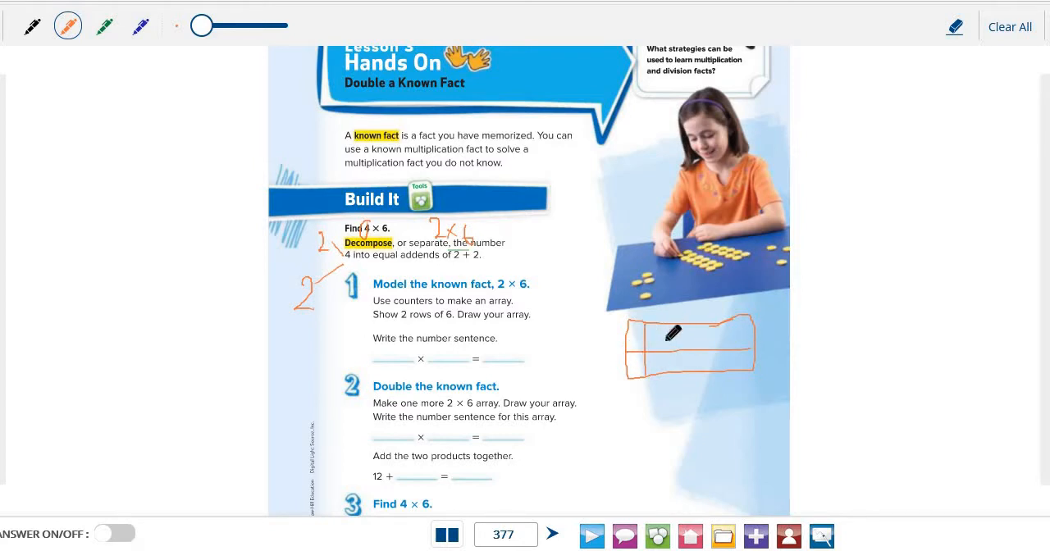
{"action": "left_click_drag", "start_coordinate": [647, 345], "coordinate": [697, 353]}
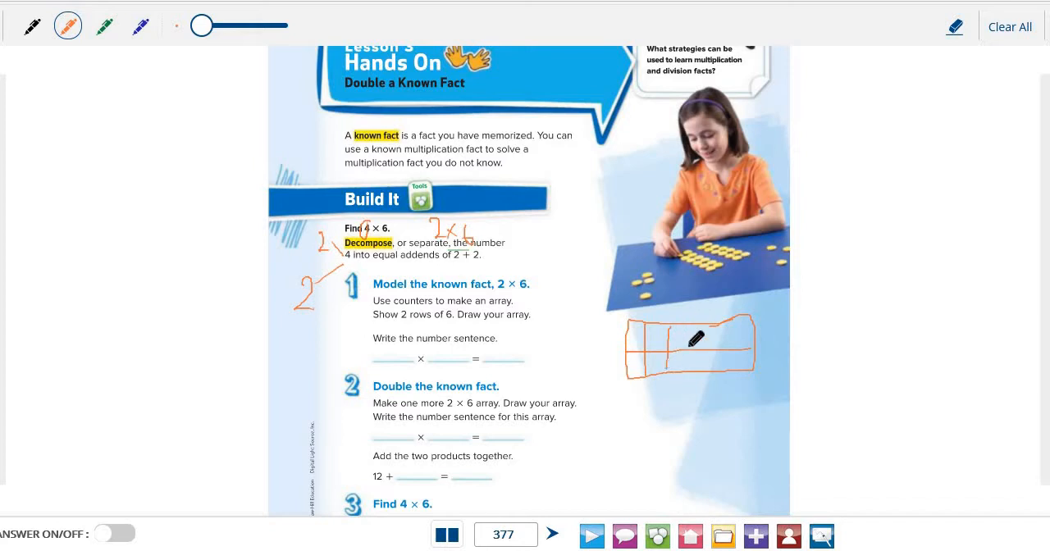
{"action": "left_click_drag", "start_coordinate": [693, 328], "coordinate": [726, 365]}
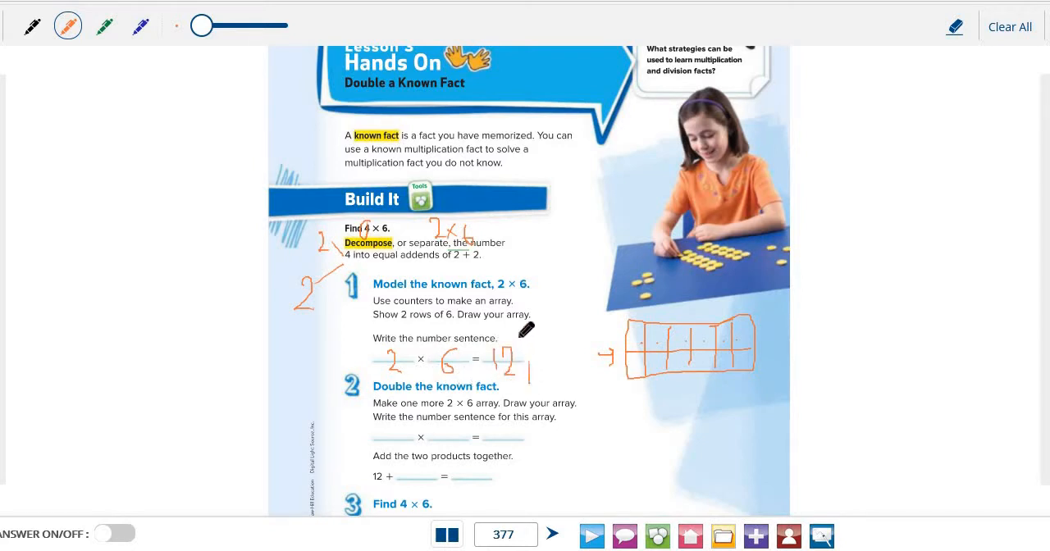
{"action": "left_click_drag", "start_coordinate": [373, 337], "coordinate": [532, 378]}
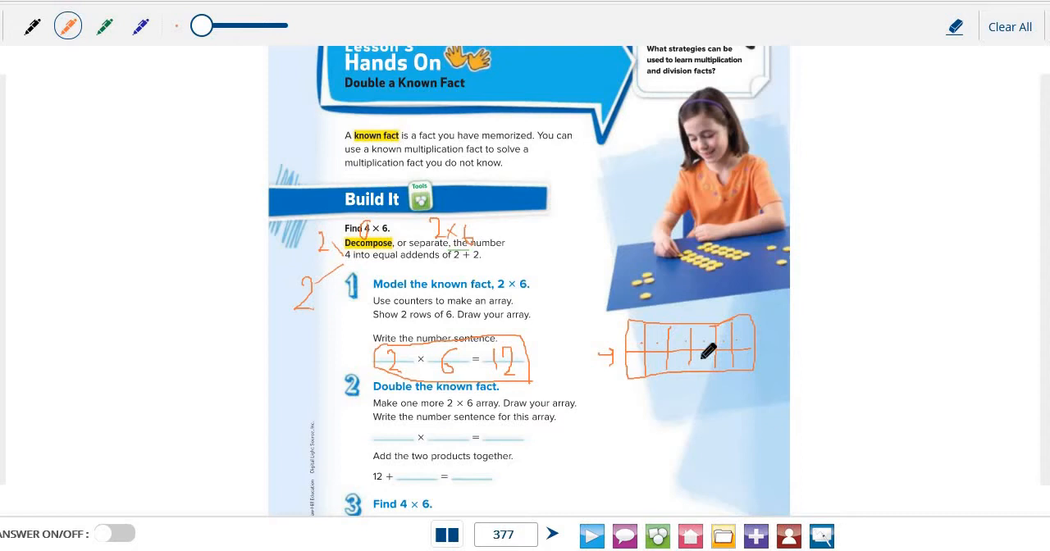
Draw a second 2-by-6 array below the first and complete step 2 with 12 + 12 = 24.
{"action": "scroll", "scroll_direction": "down", "scroll_amount": 3}
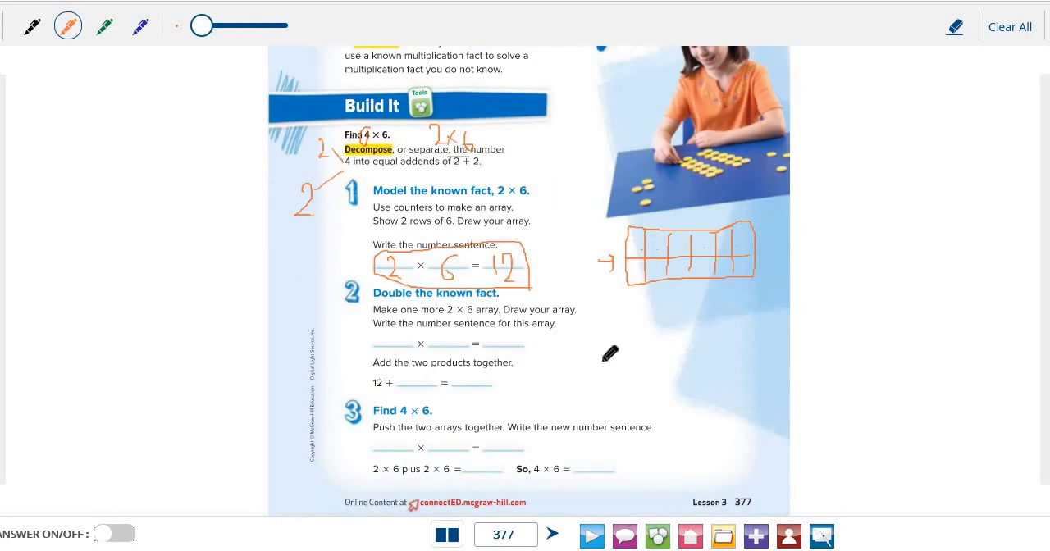
{"action": "mouse_move", "coordinate": [675, 332]}
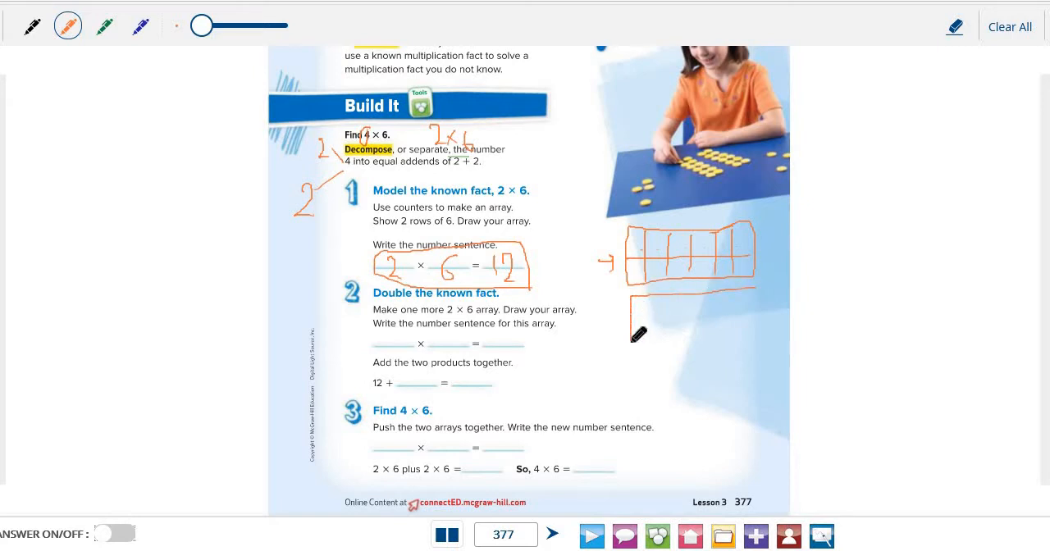
{"action": "left_click_drag", "start_coordinate": [635, 295], "coordinate": [755, 332]}
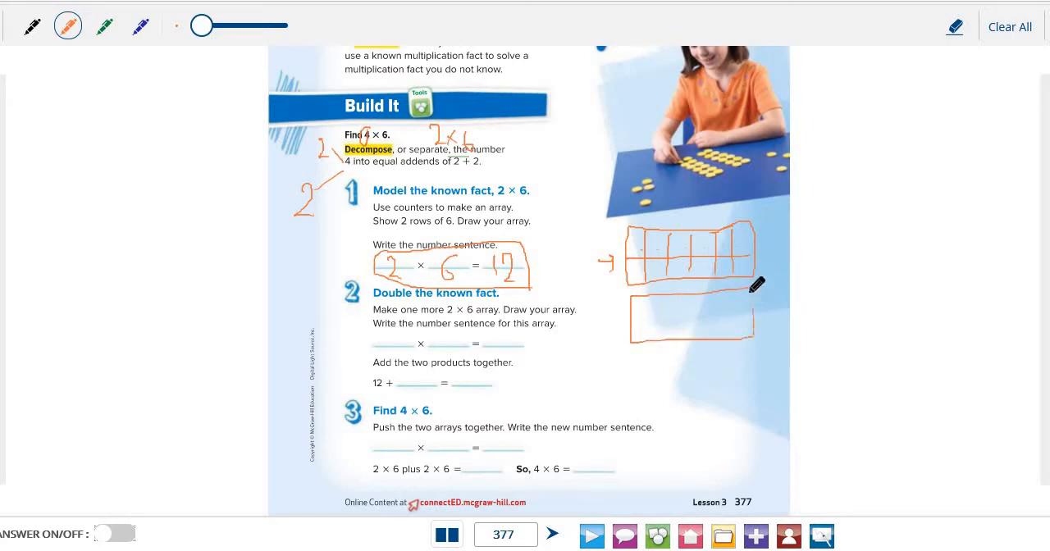
{"action": "left_click_drag", "start_coordinate": [639, 303], "coordinate": [738, 311]}
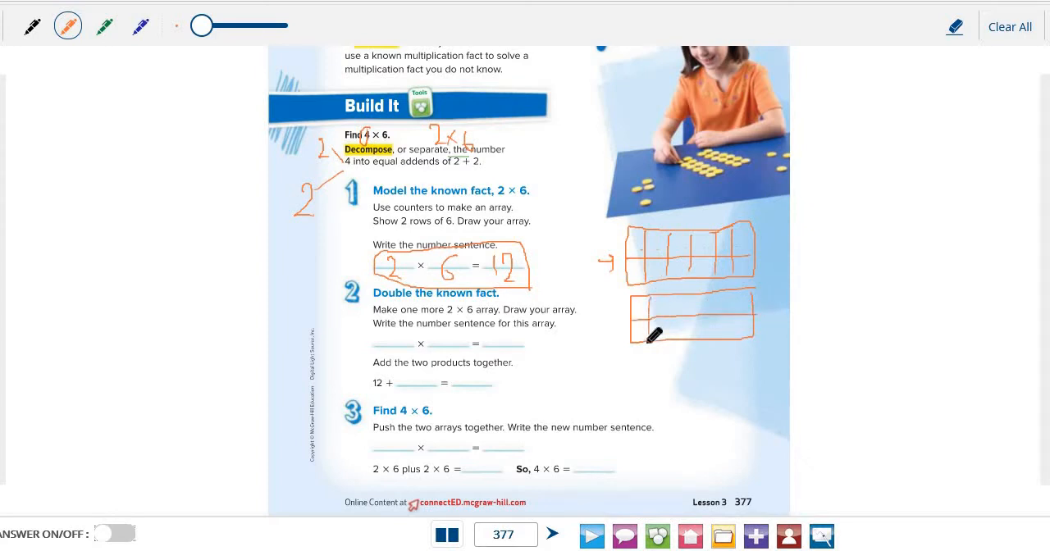
{"action": "left_click_drag", "start_coordinate": [653, 337], "coordinate": [699, 326]}
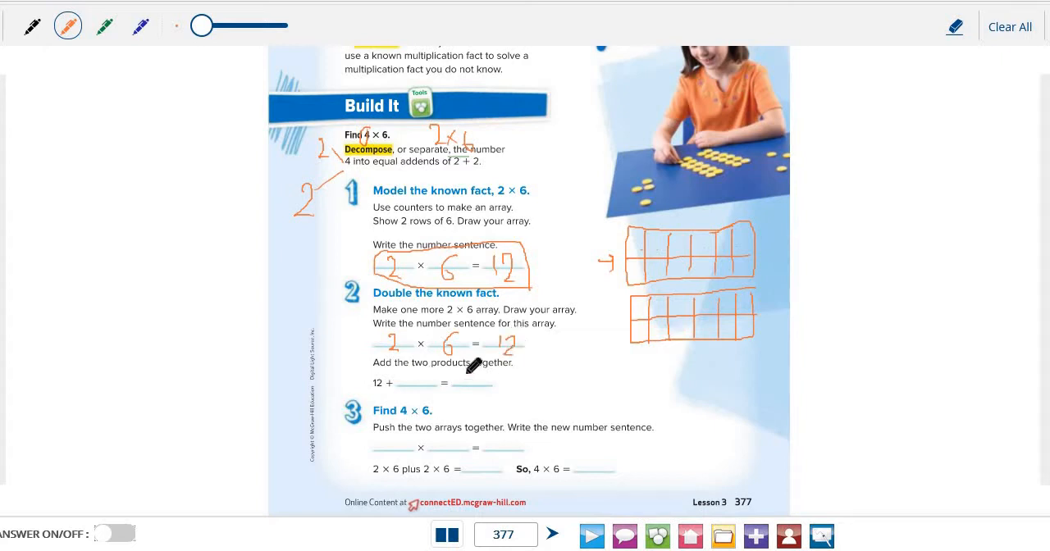
{"action": "mouse_move", "coordinate": [504, 266]}
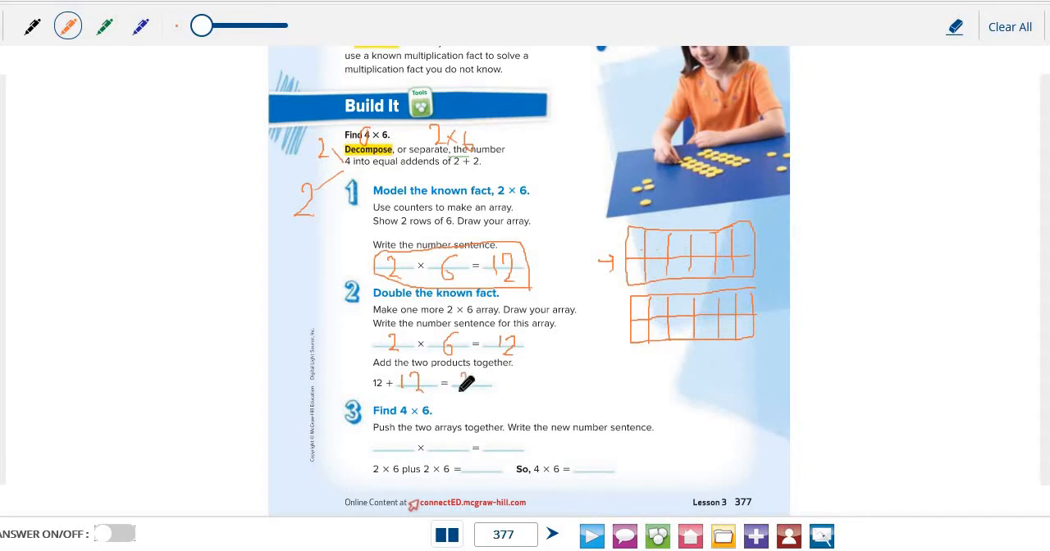
{"action": "left_click_drag", "start_coordinate": [480, 379], "coordinate": [488, 385]}
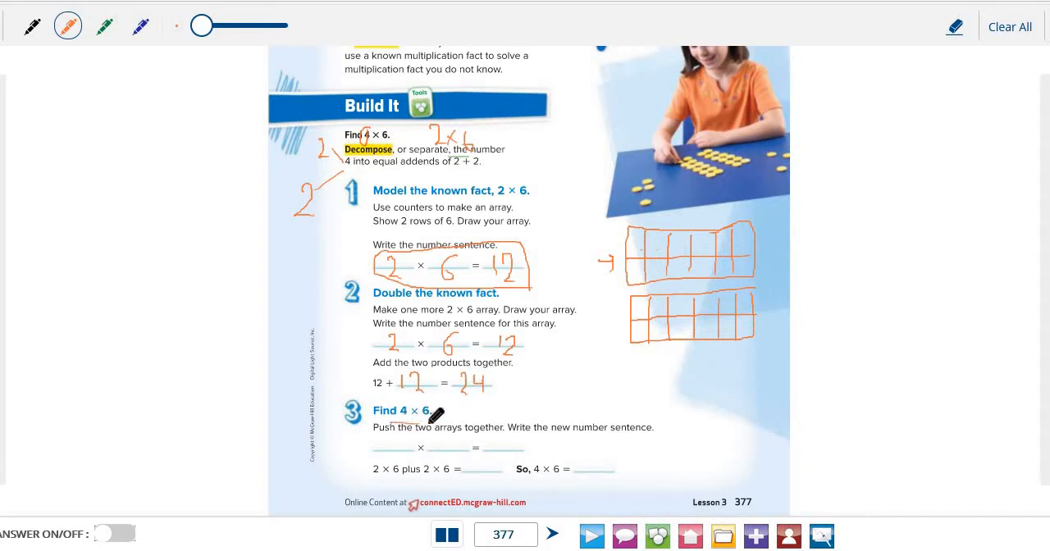
{"action": "mouse_move", "coordinate": [472, 407]}
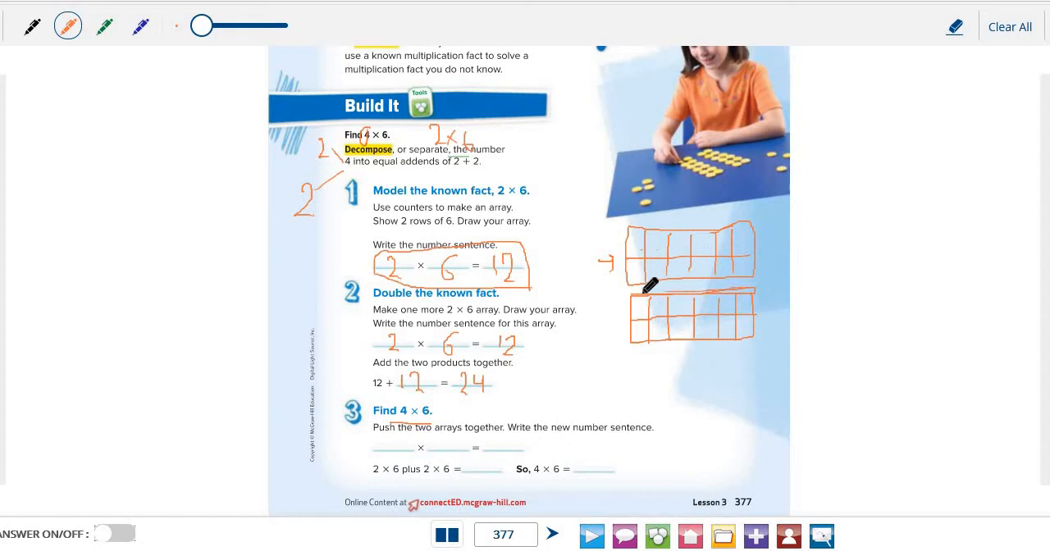
Join the two arrays into one, number its rows 1–4, and complete 4 × 6 = 24.
{"action": "left_click_drag", "start_coordinate": [631, 288], "coordinate": [729, 285]}
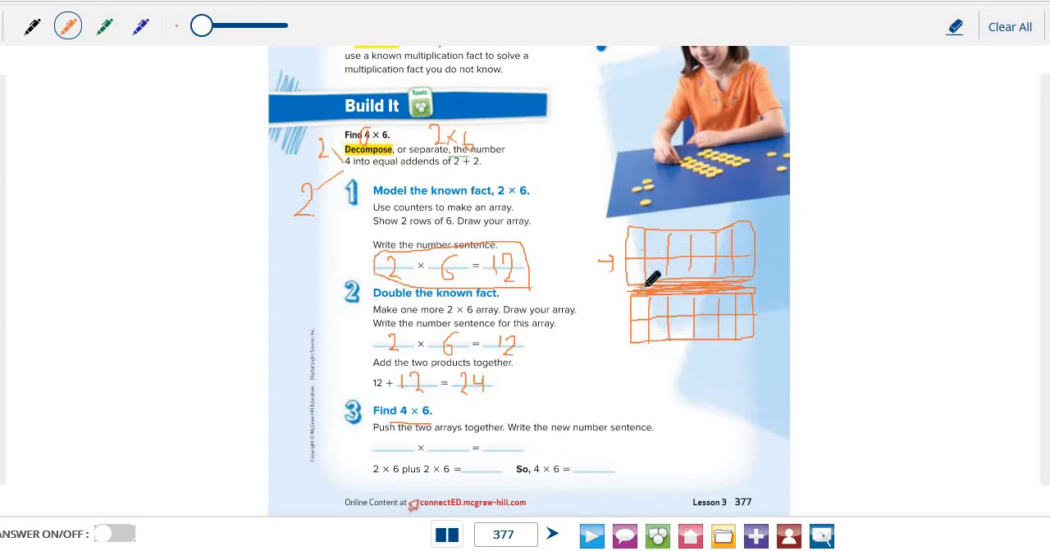
{"action": "mouse_move", "coordinate": [613, 235]}
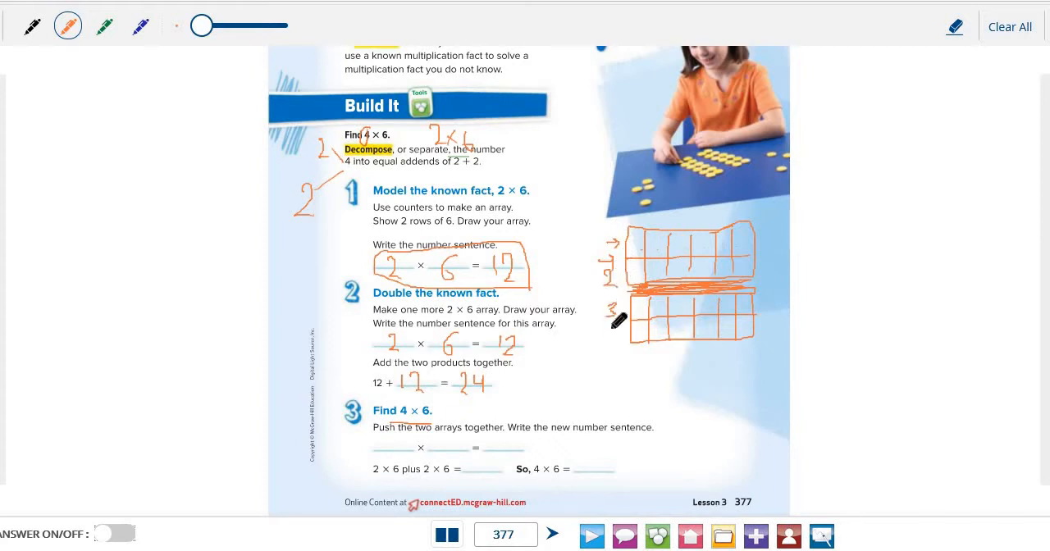
{"action": "left_click_drag", "start_coordinate": [611, 333], "coordinate": [624, 348]}
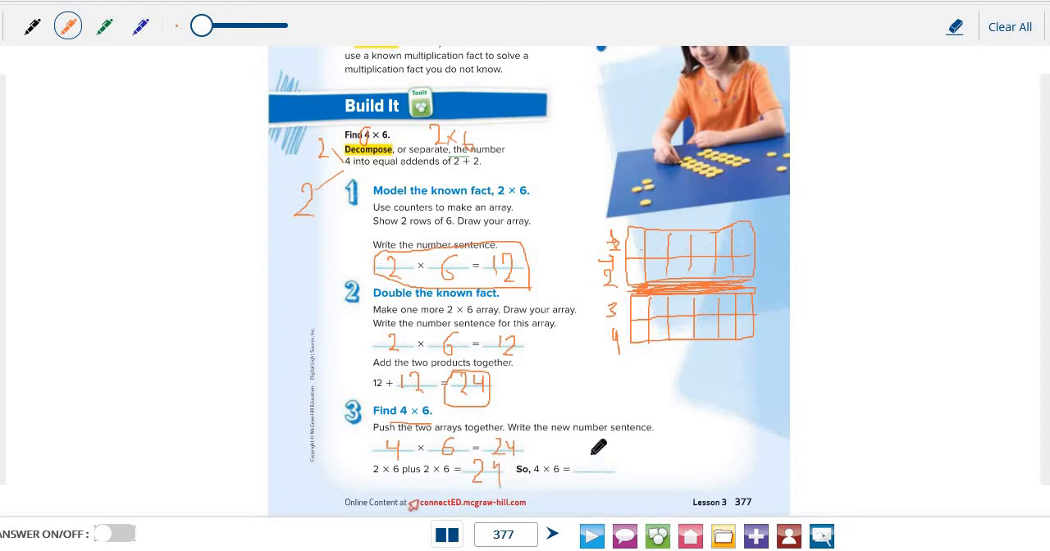
Write 24 as the answer to 4 × 6, then reveal page 377's answer key.
{"action": "left_click_drag", "start_coordinate": [578, 459], "coordinate": [590, 476]}
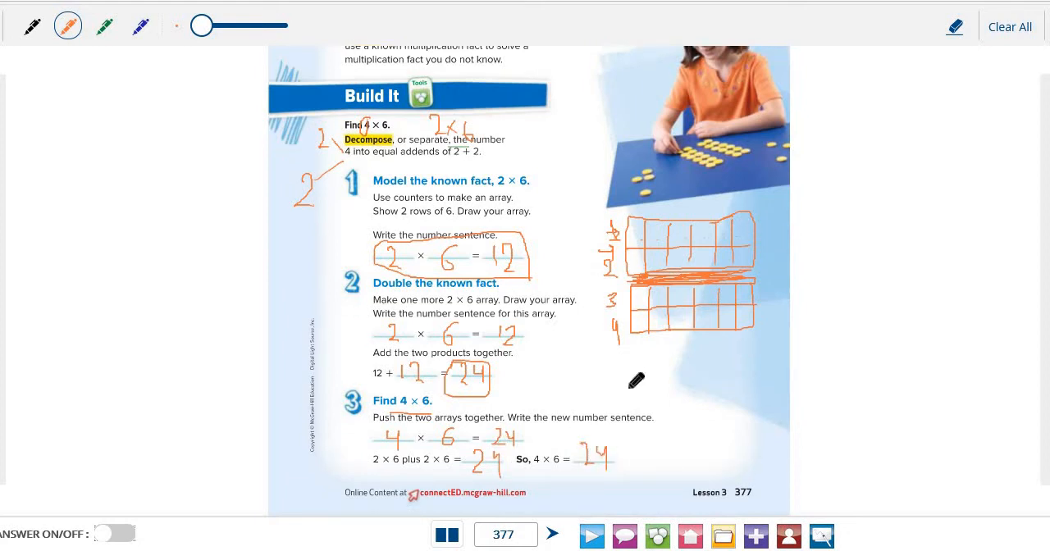
{"action": "mouse_move", "coordinate": [630, 378]}
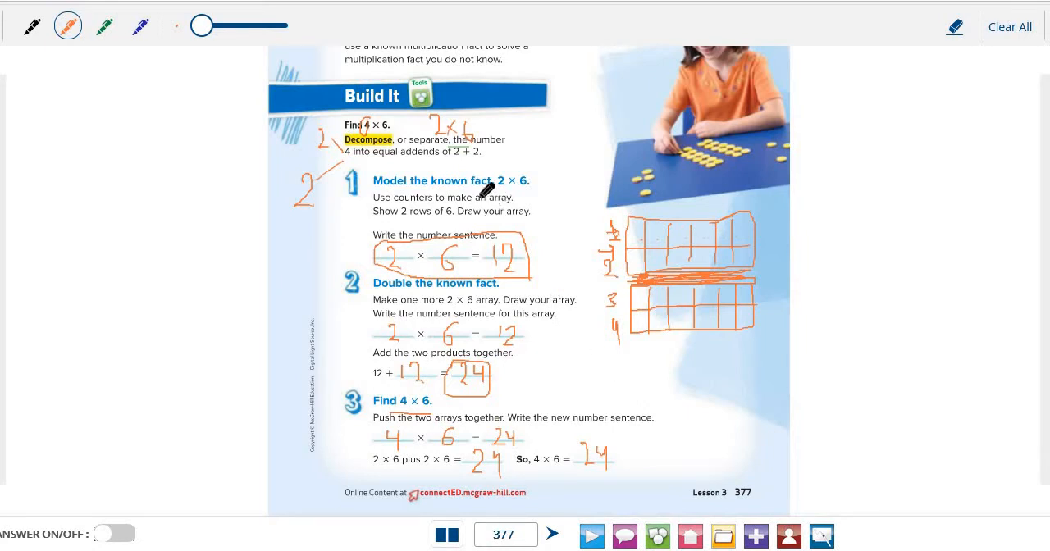
{"action": "mouse_move", "coordinate": [447, 135]}
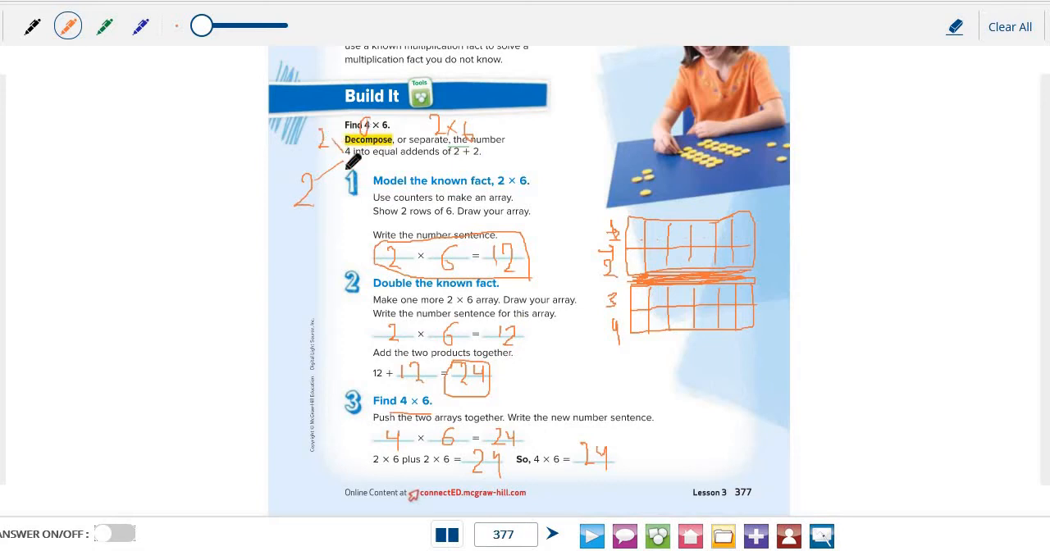
{"action": "mouse_move", "coordinate": [183, 363]}
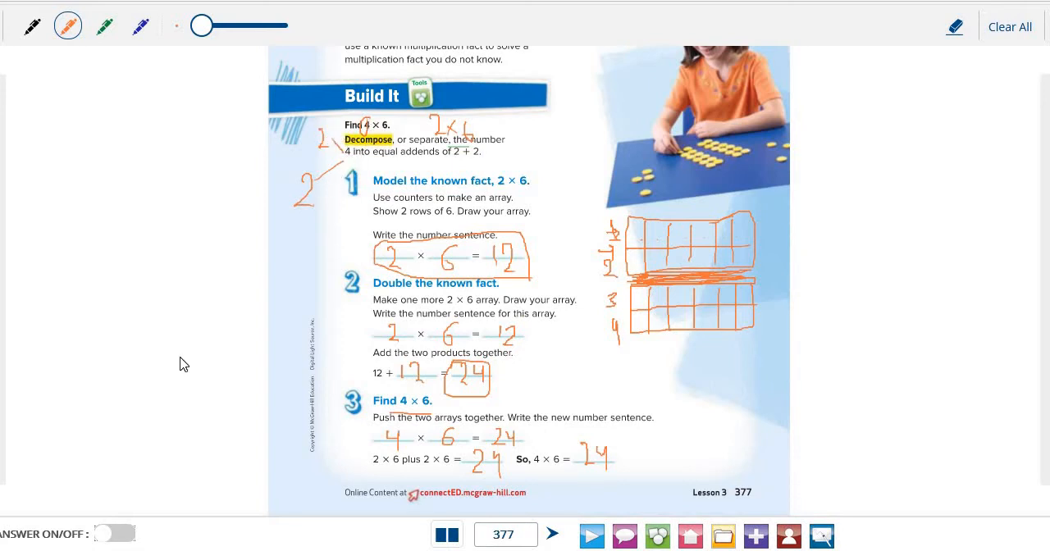
{"action": "left_click", "coordinate": [116, 533]}
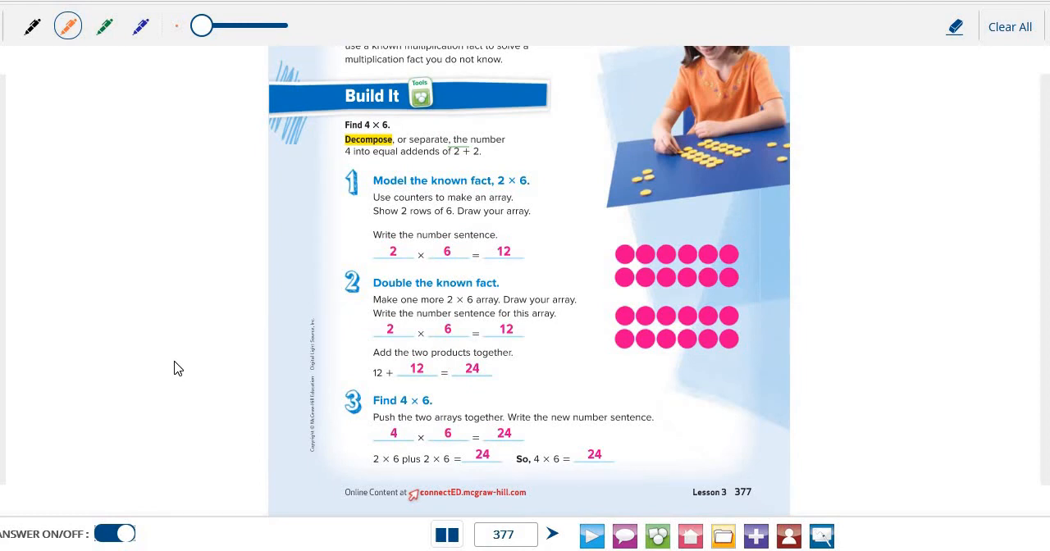
{"action": "mouse_move", "coordinate": [229, 366]}
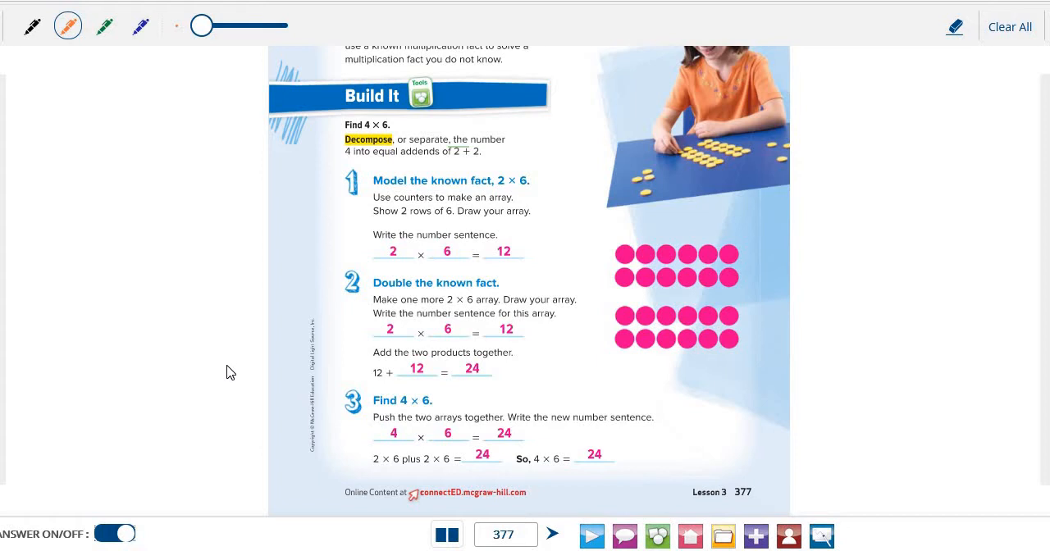
On page 378's Try It, split the 6 in Find 6 × 5 into 3 and 3 in orange.
{"action": "left_click", "coordinate": [557, 535]}
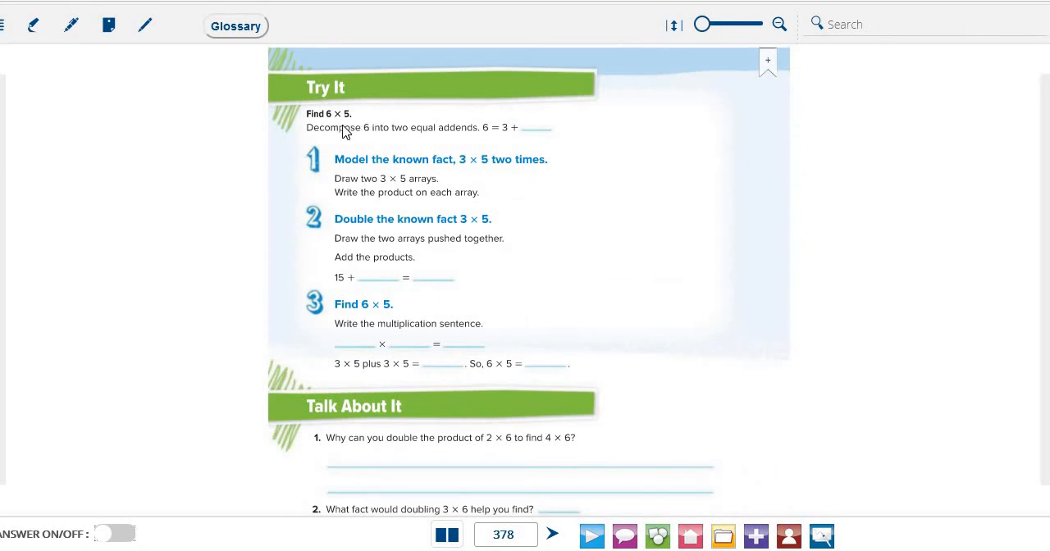
{"action": "mouse_move", "coordinate": [335, 117]}
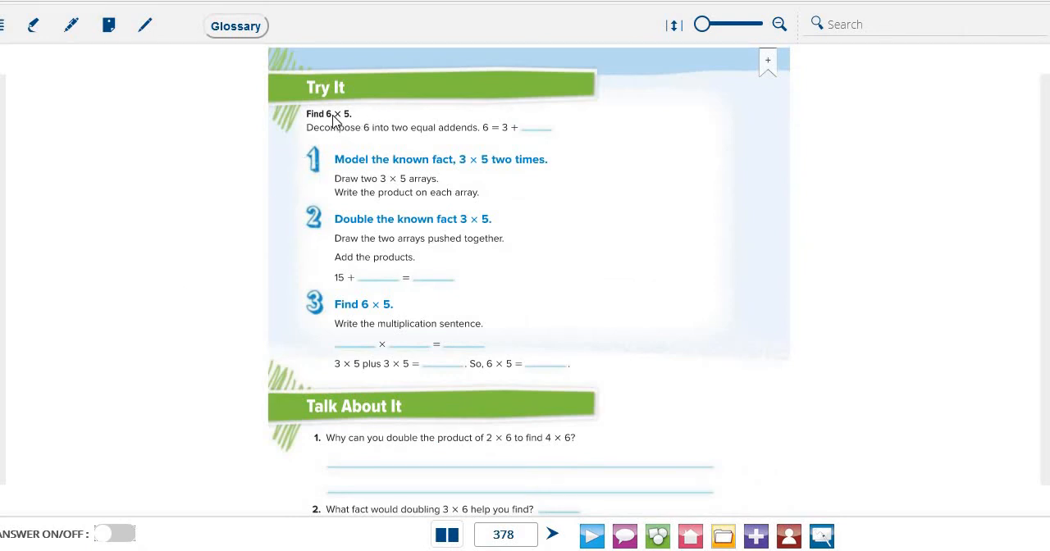
{"action": "mouse_move", "coordinate": [329, 128]}
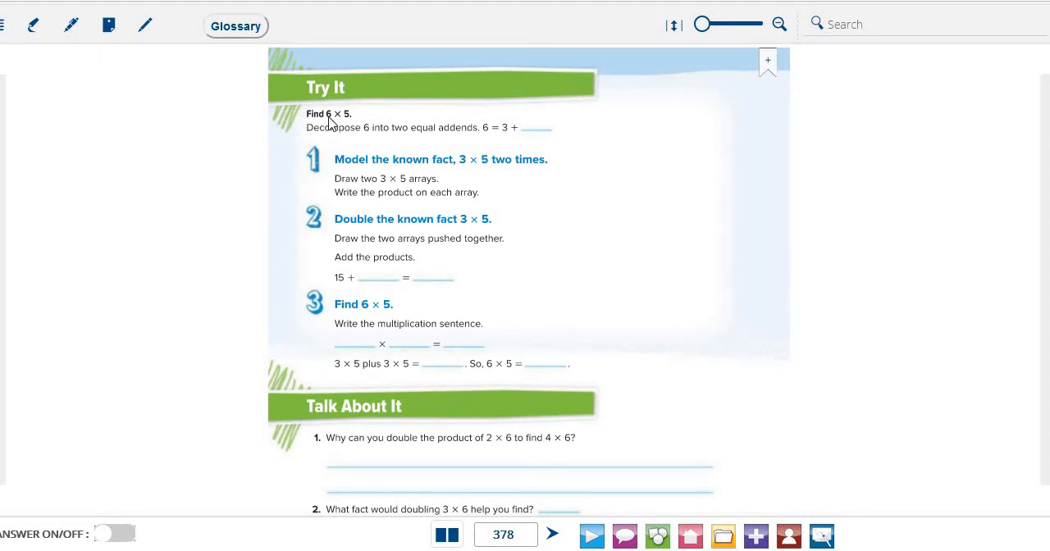
{"action": "mouse_move", "coordinate": [344, 122]}
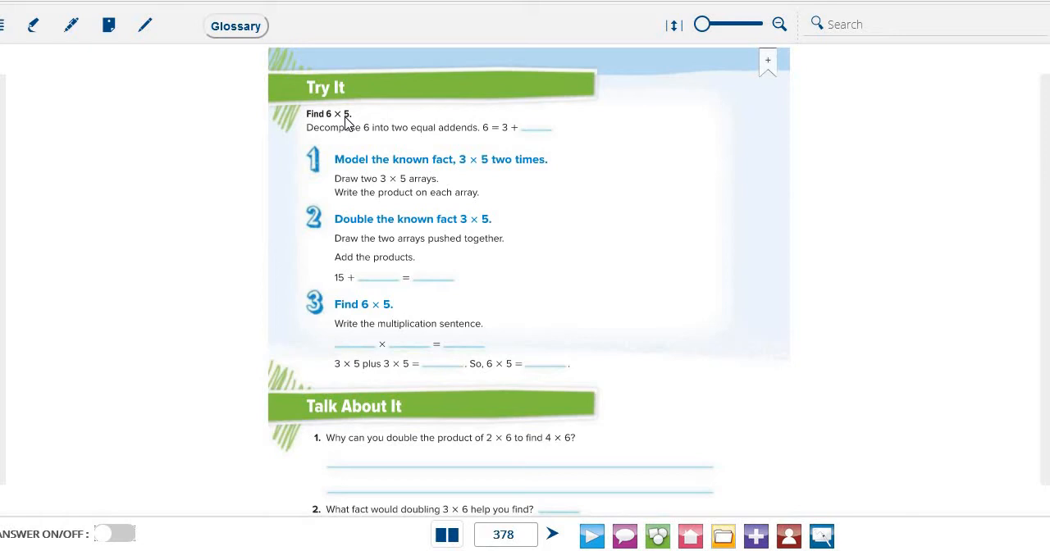
{"action": "mouse_move", "coordinate": [309, 119]}
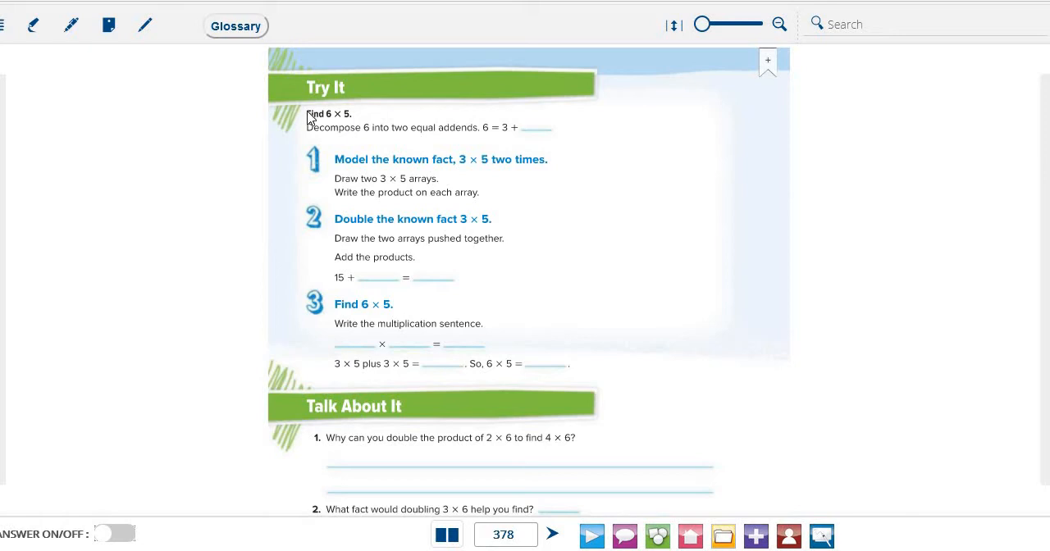
{"action": "left_click", "coordinate": [65, 26]}
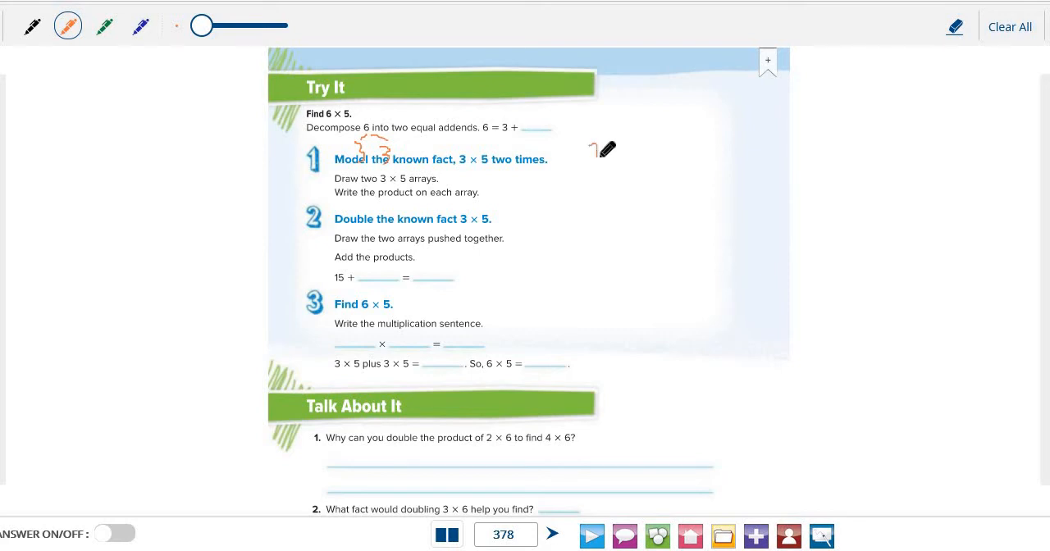
Write 3 × 5 beside step 1 and fill 3 into the missing addend of 6 = 3 + __.
{"action": "left_click_drag", "start_coordinate": [595, 148], "coordinate": [631, 168]}
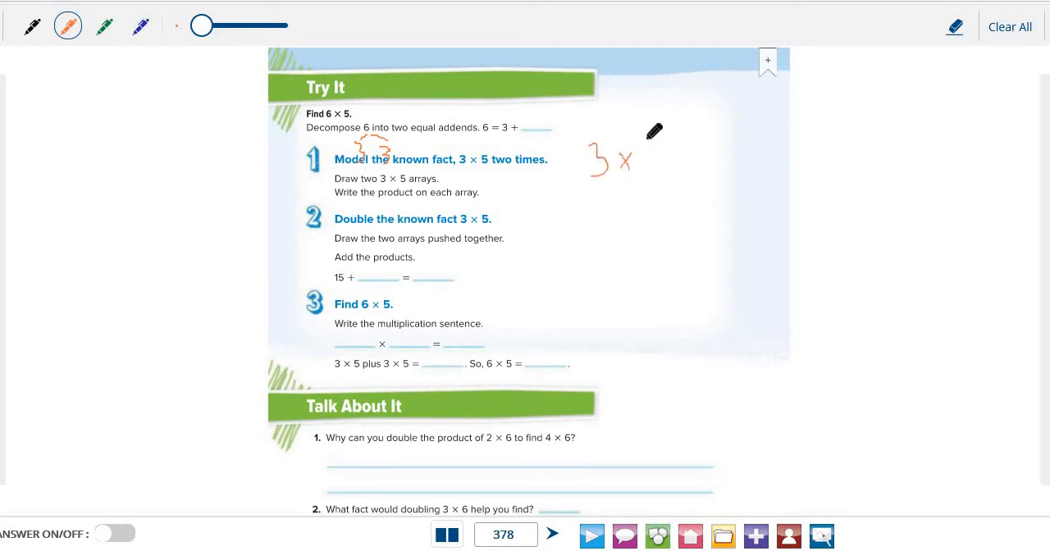
{"action": "left_click_drag", "start_coordinate": [639, 140], "coordinate": [664, 172]}
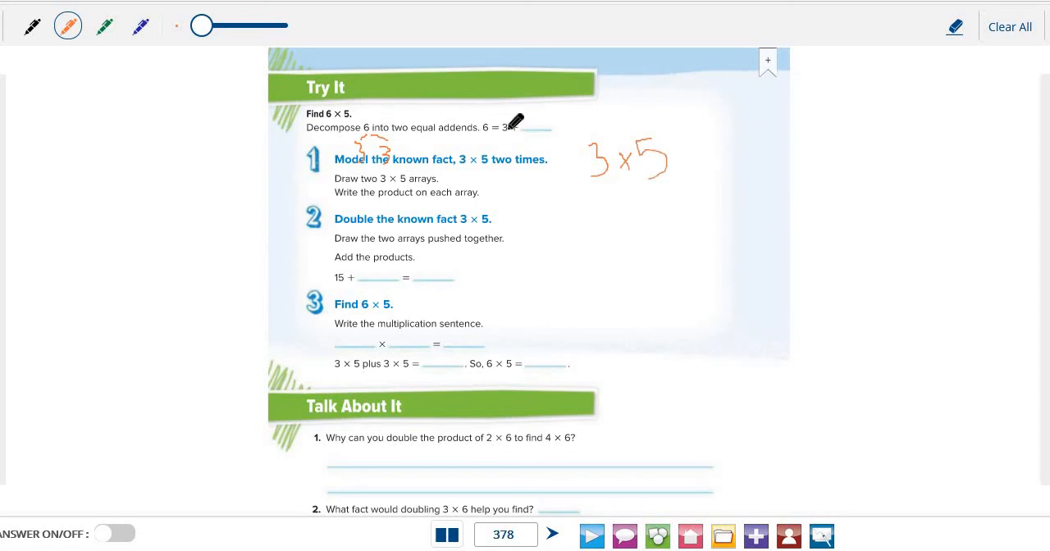
{"action": "left_click_drag", "start_coordinate": [509, 127], "coordinate": [525, 128]}
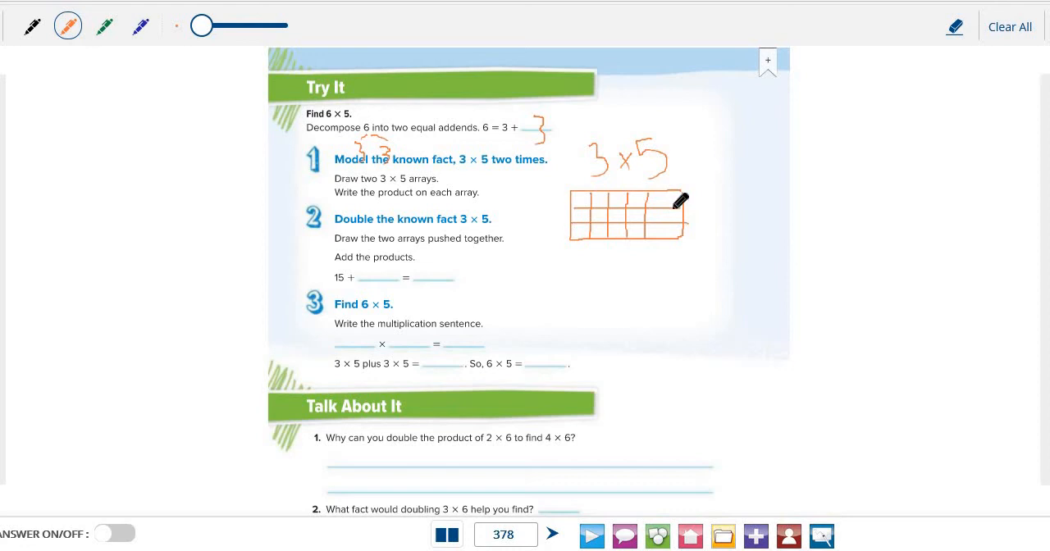
{"action": "mouse_move", "coordinate": [675, 230]}
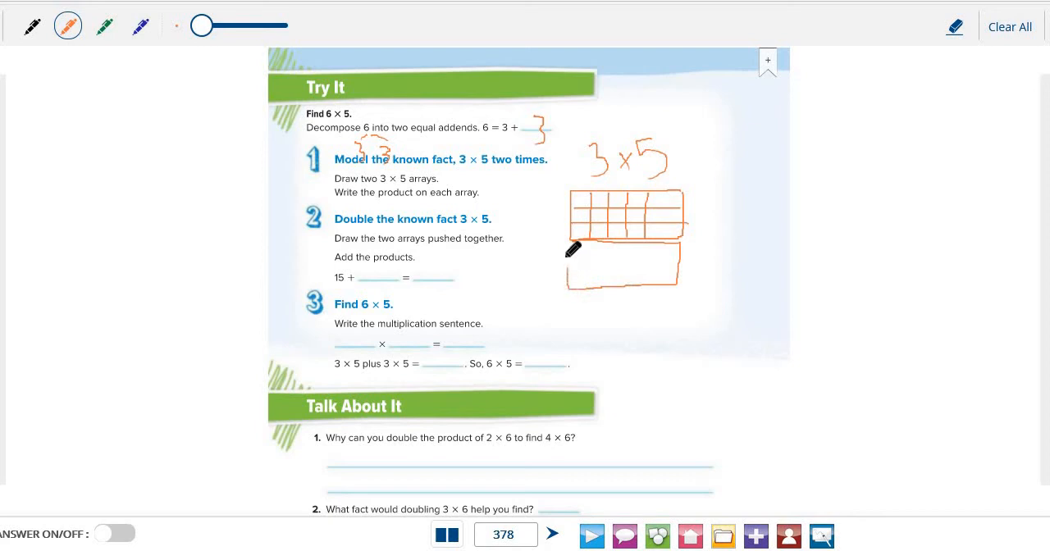
{"action": "mouse_move", "coordinate": [581, 252]}
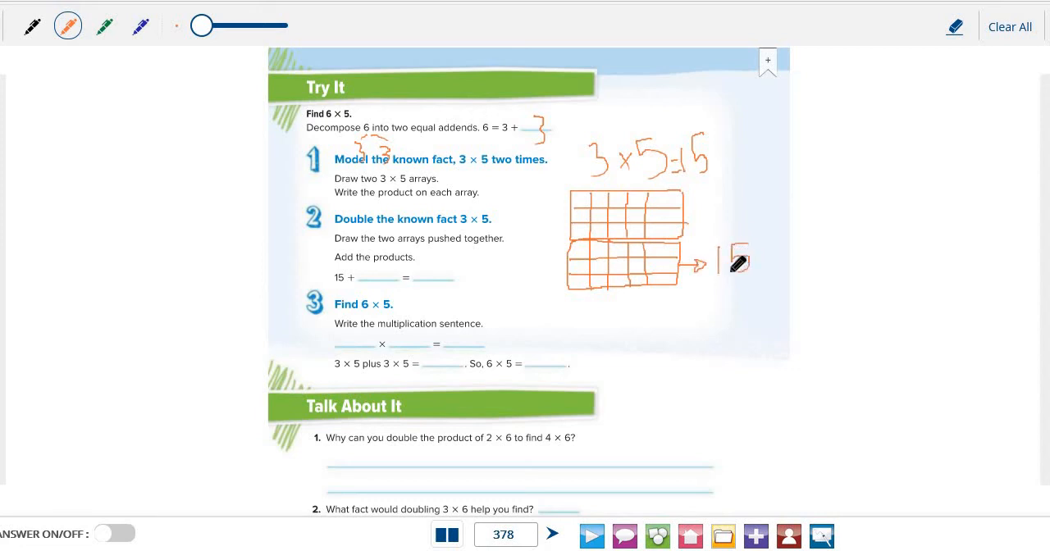
{"action": "mouse_move", "coordinate": [455, 246]}
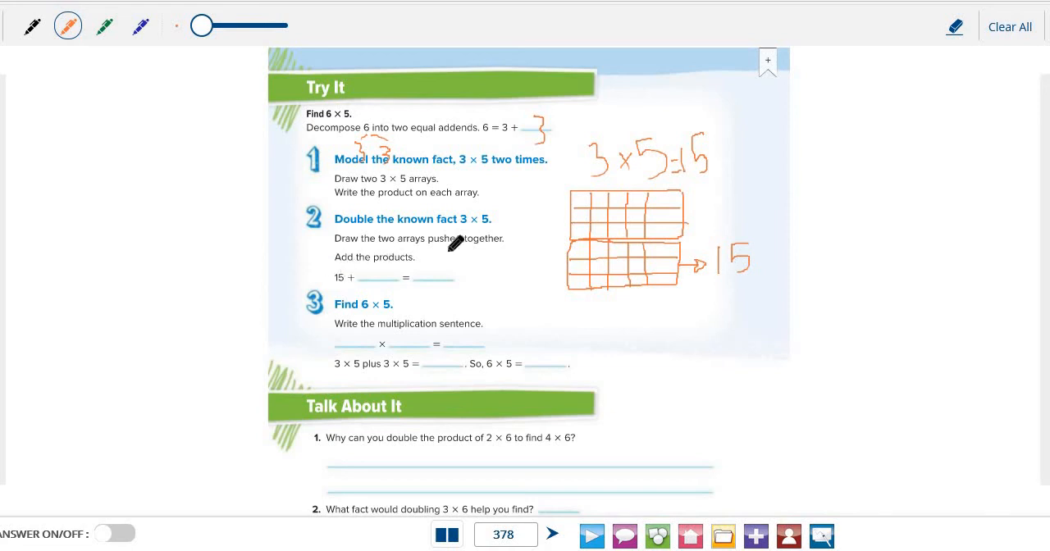
{"action": "mouse_move", "coordinate": [373, 272]}
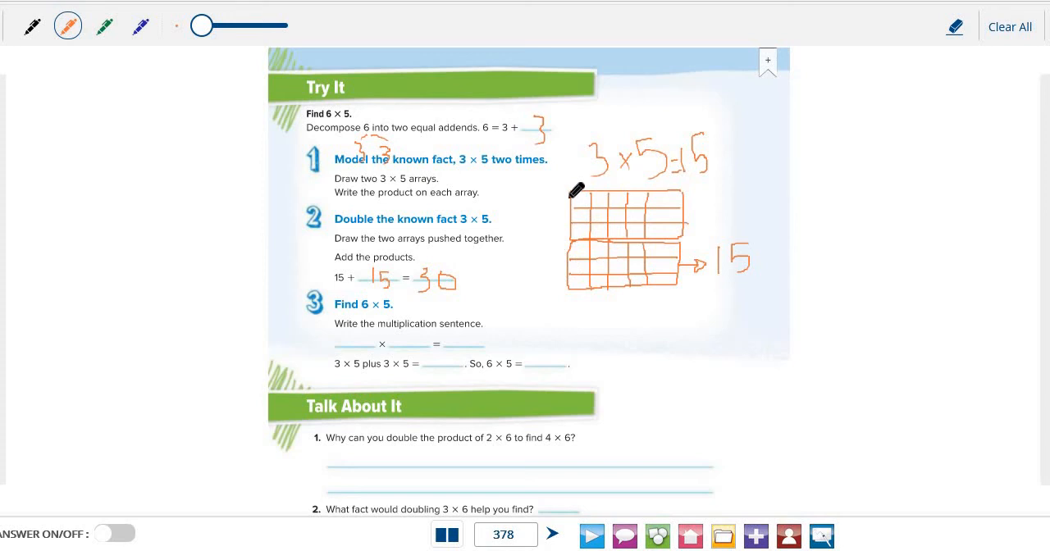
Add tick marks beside the 3 × 5 array rows and complete 15 + 15 = 30.
{"action": "left_click_drag", "start_coordinate": [556, 201], "coordinate": [556, 246]}
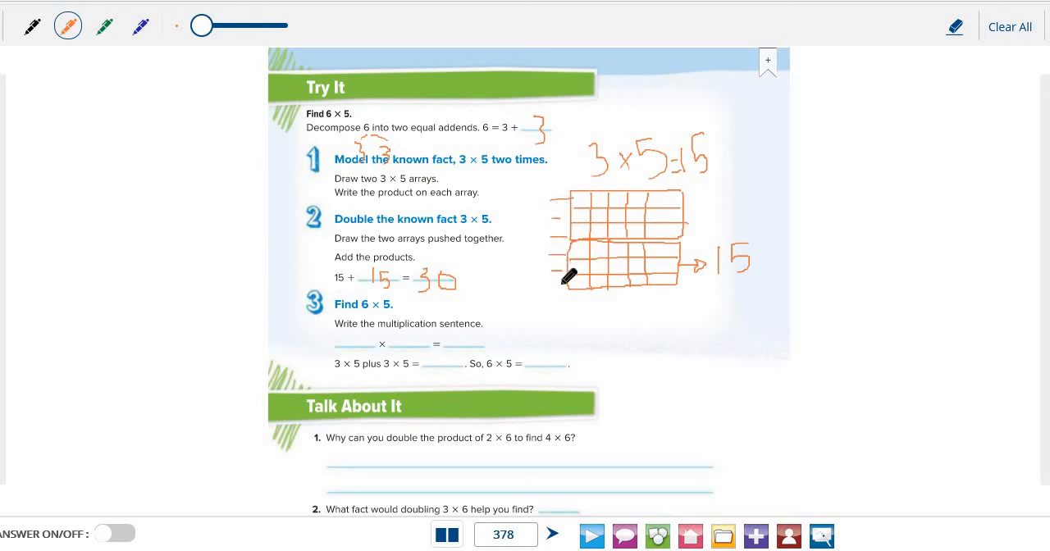
{"action": "mouse_move", "coordinate": [574, 168]}
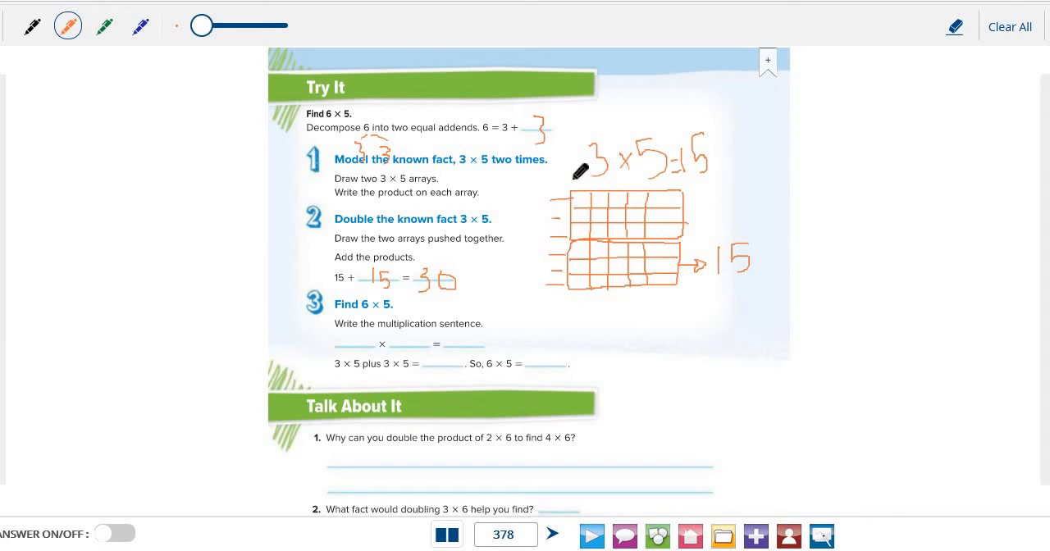
{"action": "mouse_move", "coordinate": [359, 324]}
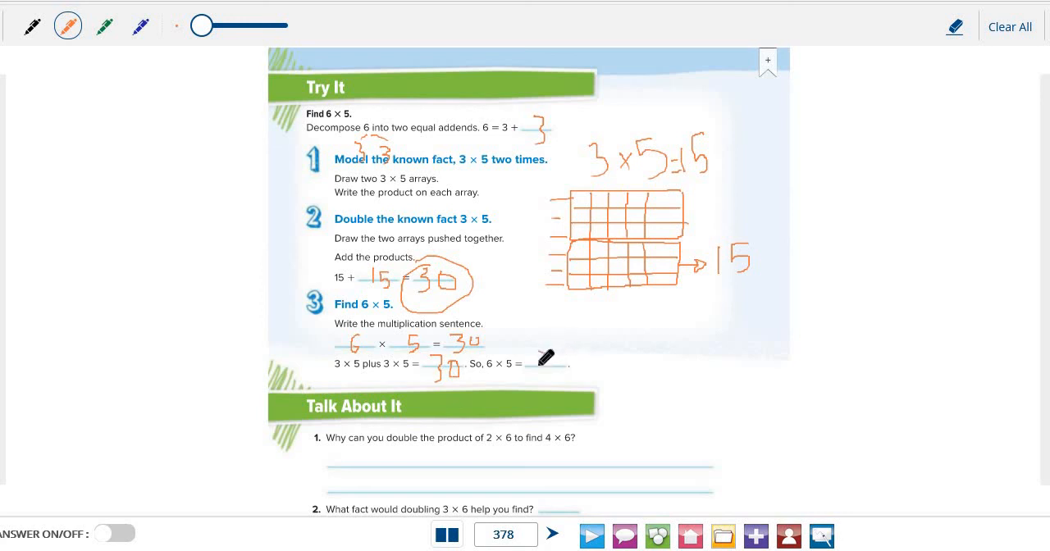
Reveal page 378's answers, loop the two arrays in orange with an arrow, and go to page 379.
{"action": "left_click", "coordinate": [114, 533]}
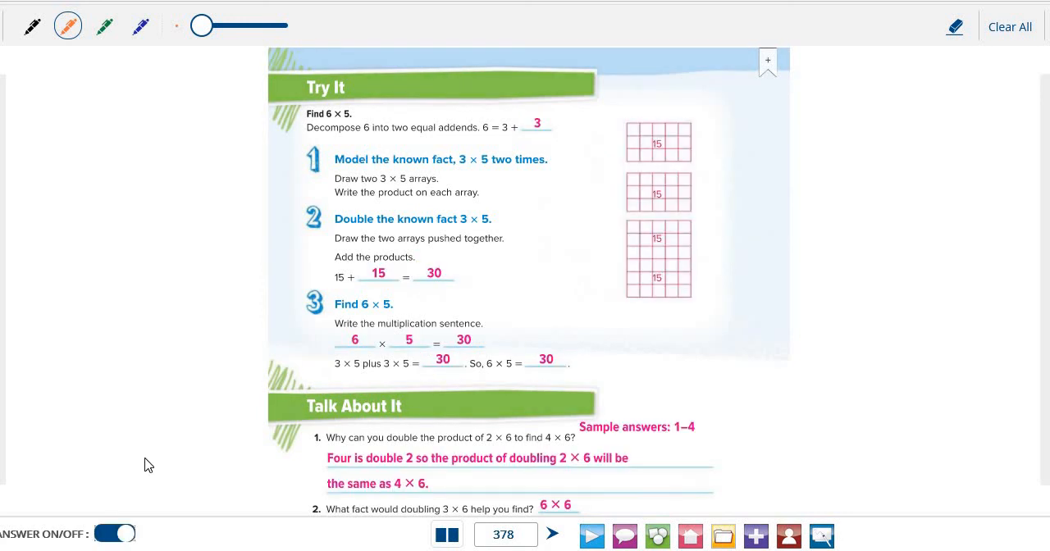
{"action": "mouse_move", "coordinate": [161, 464]}
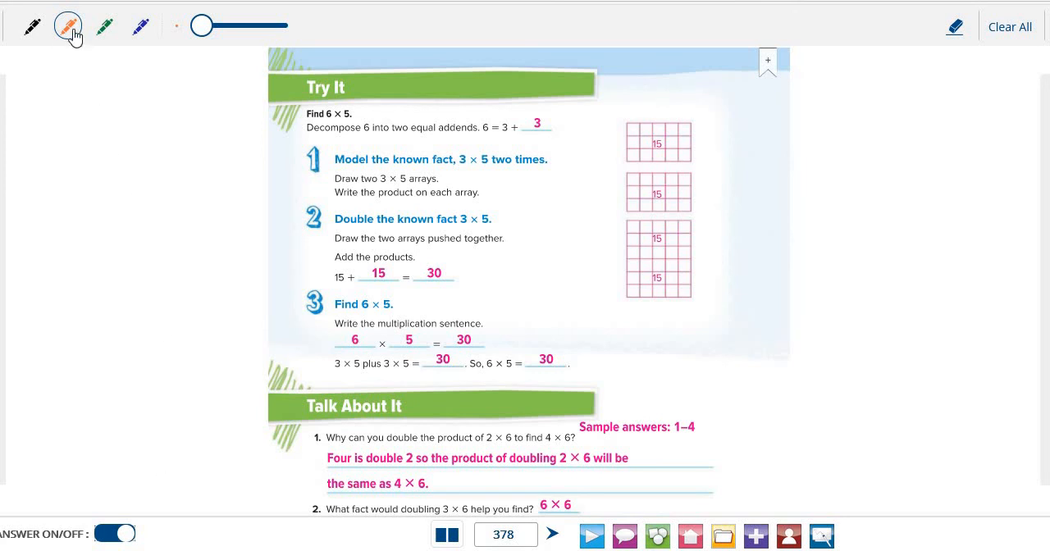
{"action": "left_click", "coordinate": [68, 25]}
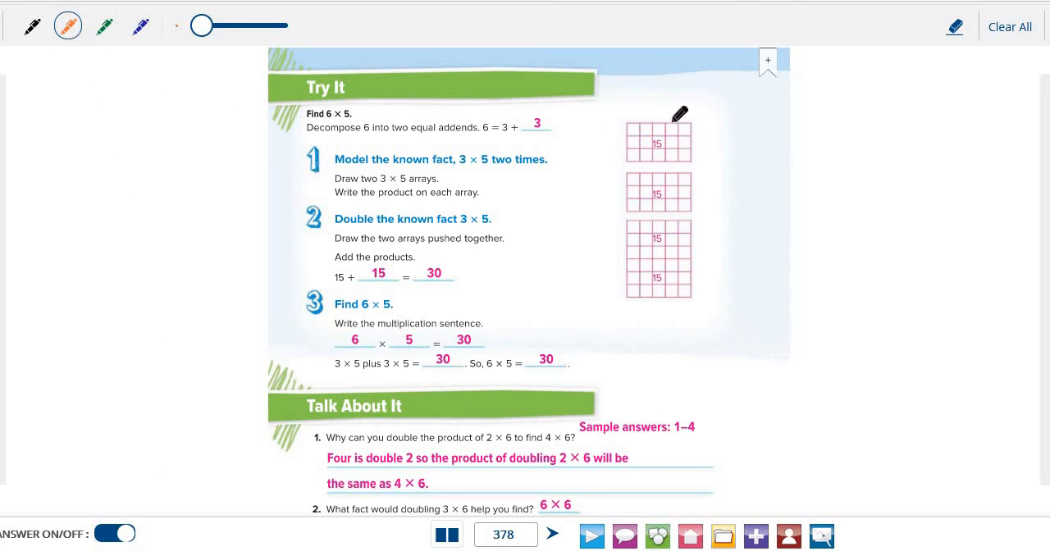
{"action": "left_click_drag", "start_coordinate": [693, 111], "coordinate": [611, 218]}
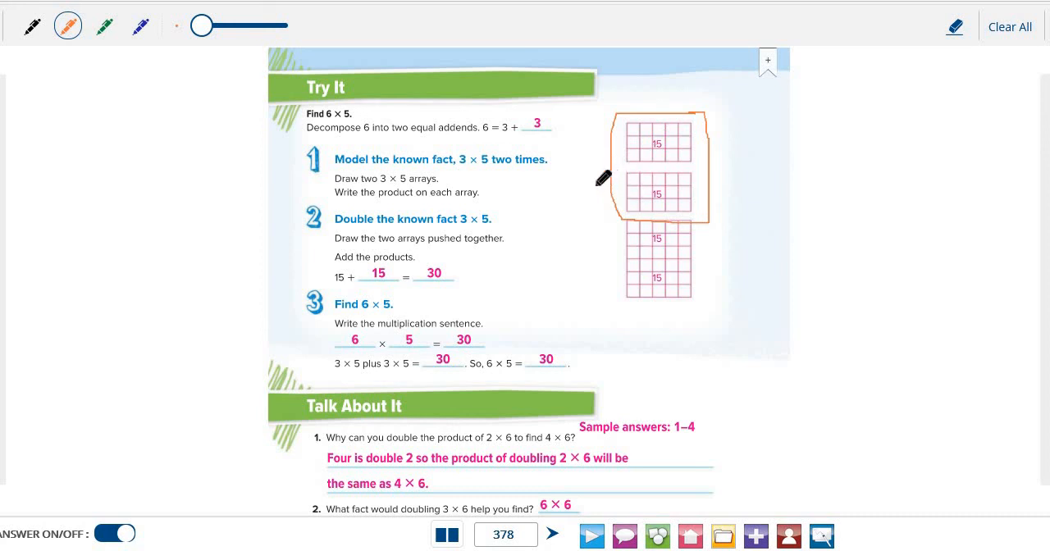
{"action": "left_click_drag", "start_coordinate": [603, 179], "coordinate": [615, 259]}
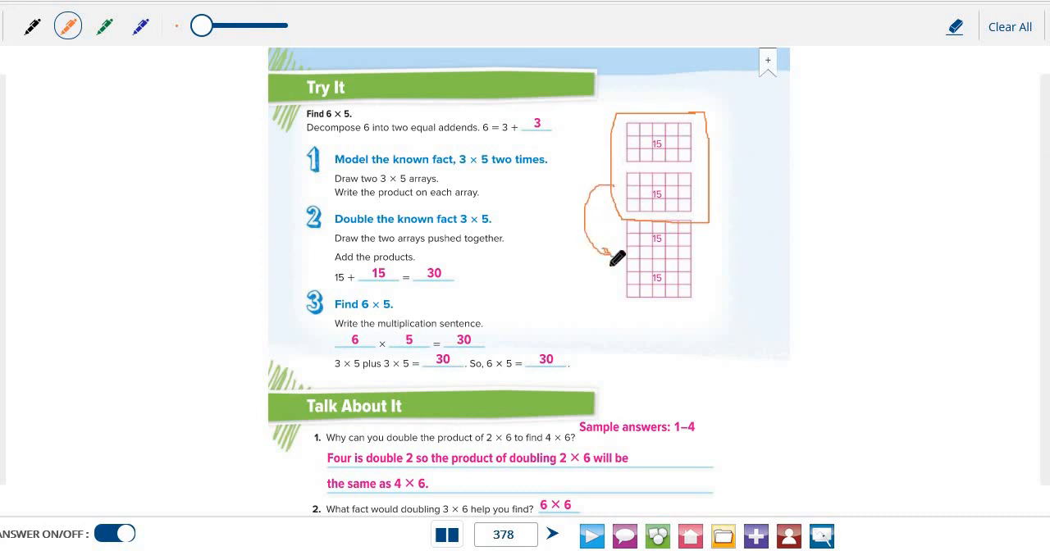
{"action": "left_click", "coordinate": [557, 535]}
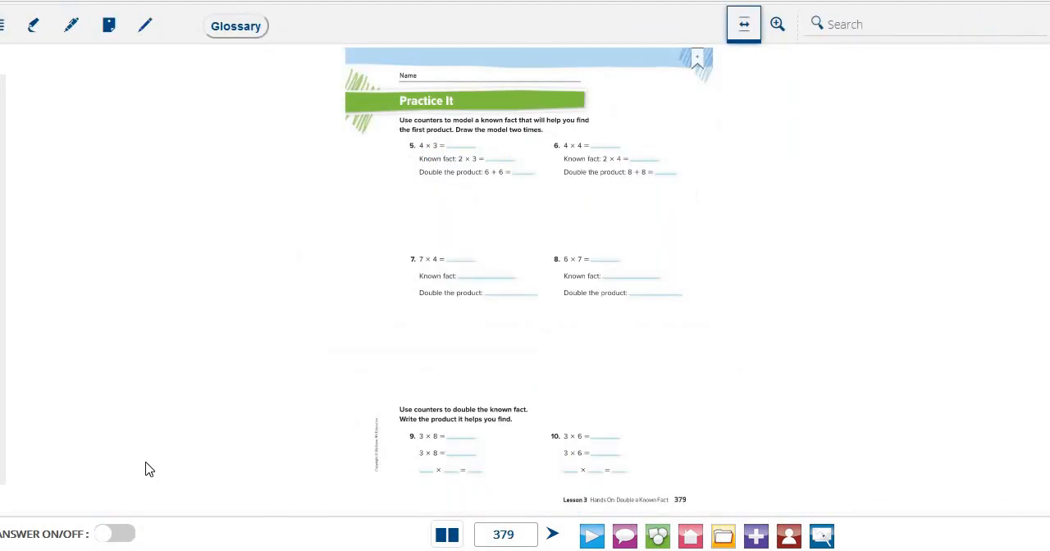
Show page 379's answer key, then go to page 380's Apply It.
{"action": "left_click", "coordinate": [113, 533]}
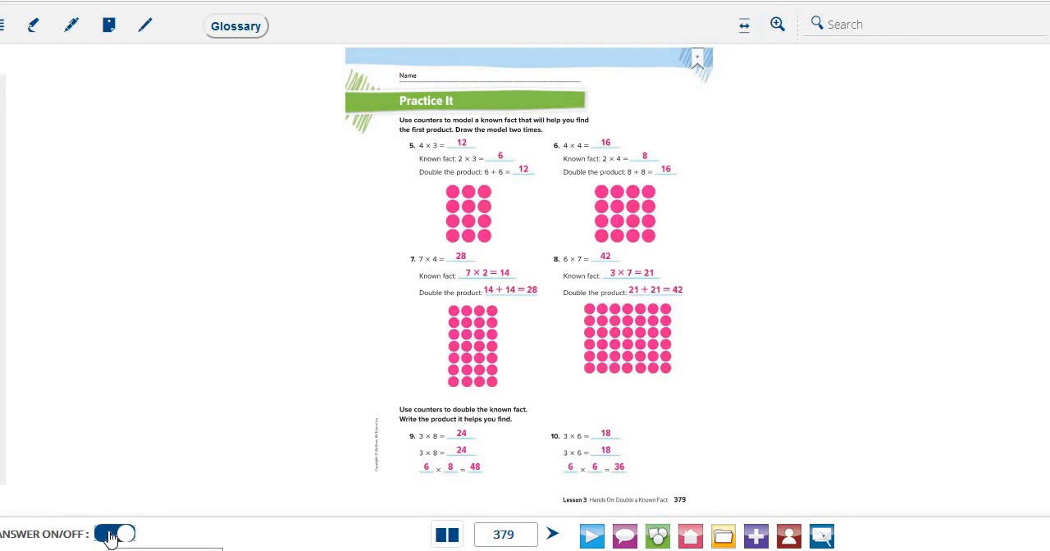
{"action": "left_click", "coordinate": [114, 533]}
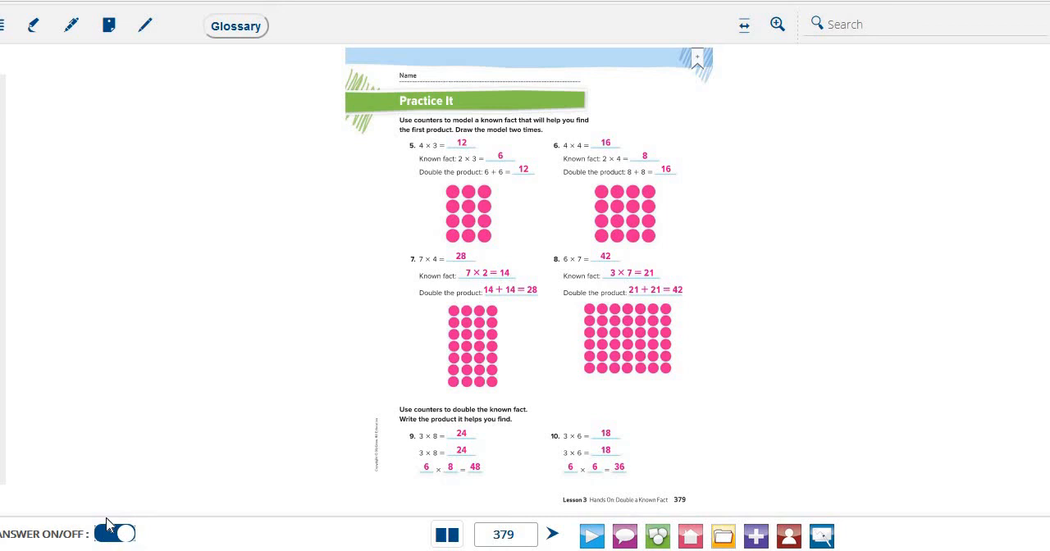
{"action": "left_click", "coordinate": [560, 535]}
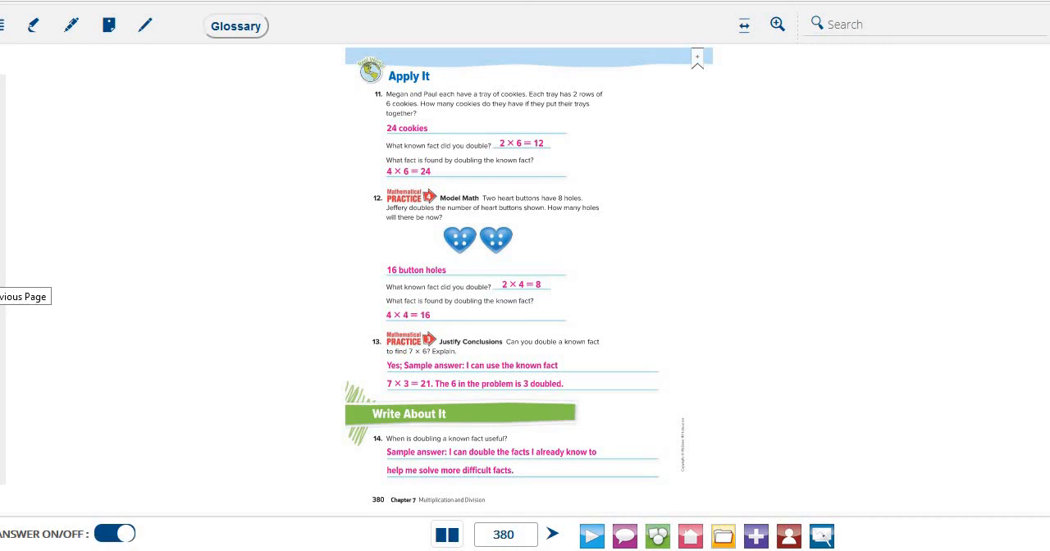
{"action": "mouse_move", "coordinate": [451, 292]}
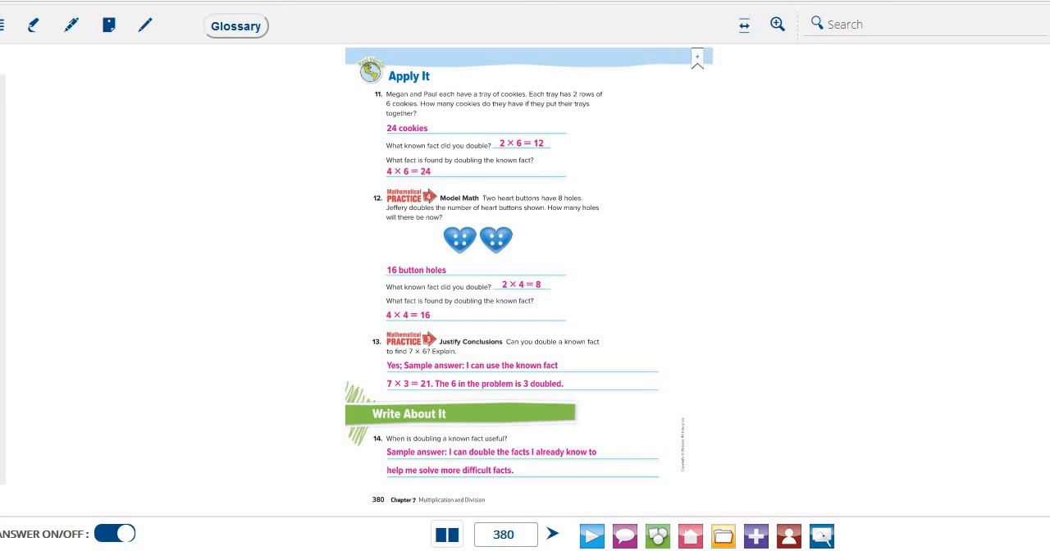
Page forward through page 381 to page 382's Problem Solving and Vocabulary Check answers.
{"action": "left_click", "coordinate": [558, 535]}
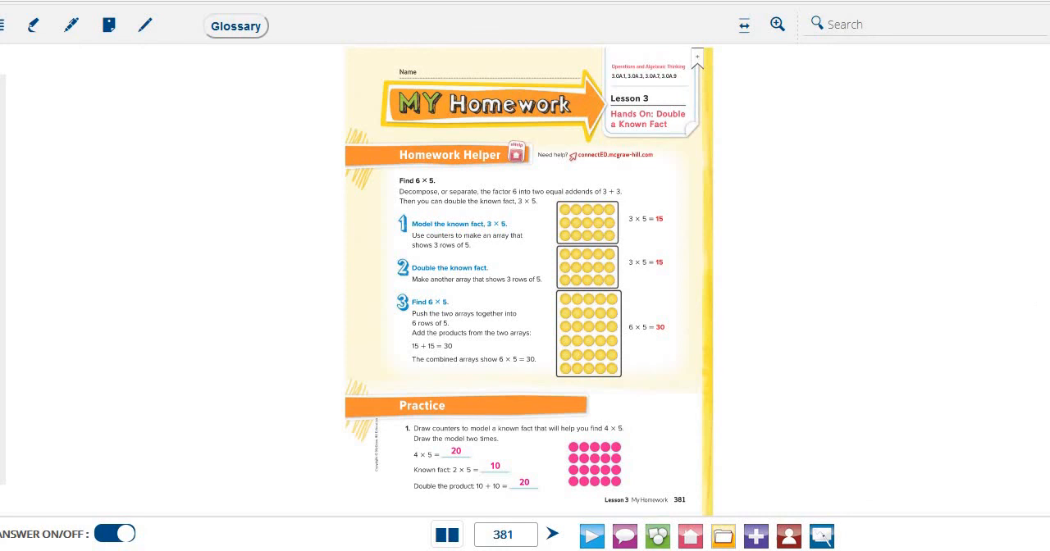
{"action": "left_click", "coordinate": [540, 536]}
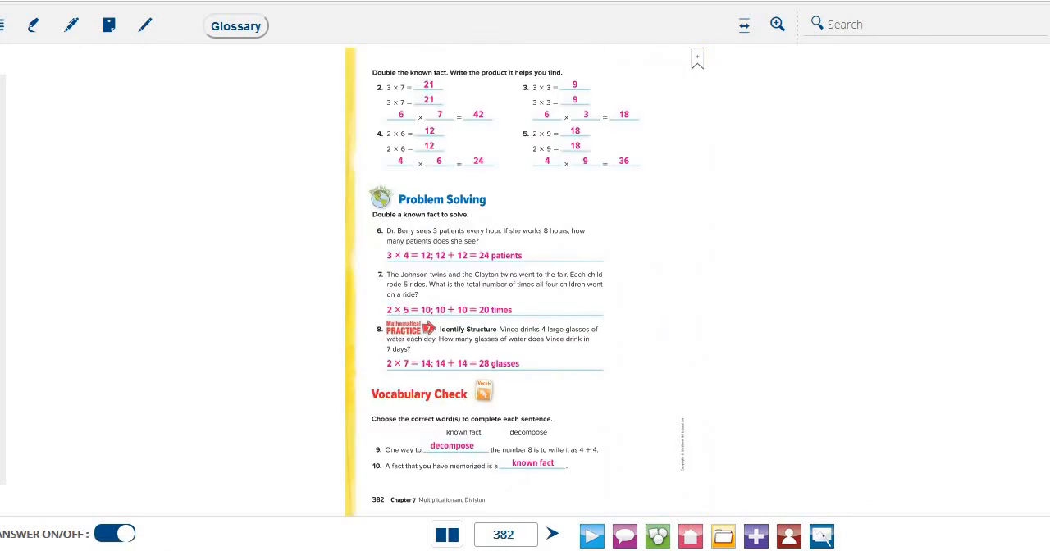